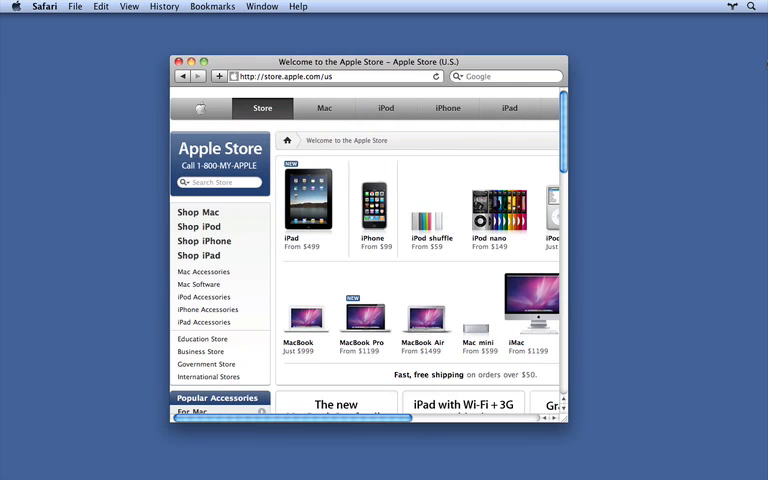
pyautogui.moveTo(270, 55)
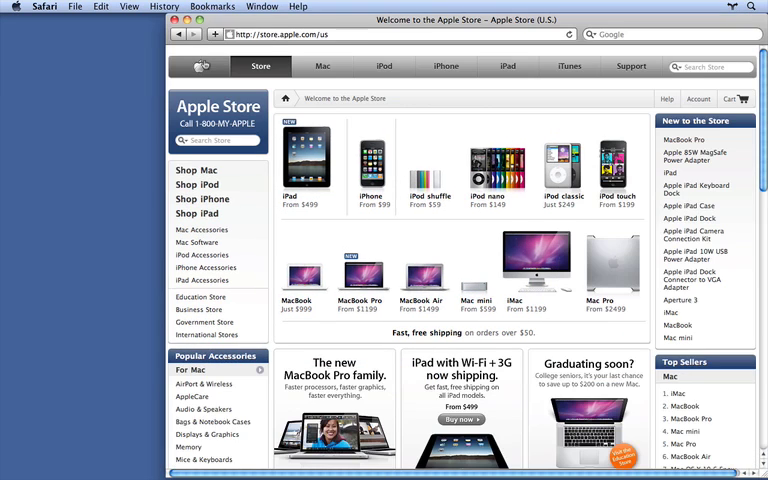
# Drag the Safari Apple Store window's corner so it fills most of the screen
pyautogui.moveTo(765, 479); pyautogui.dragTo(567, 428)
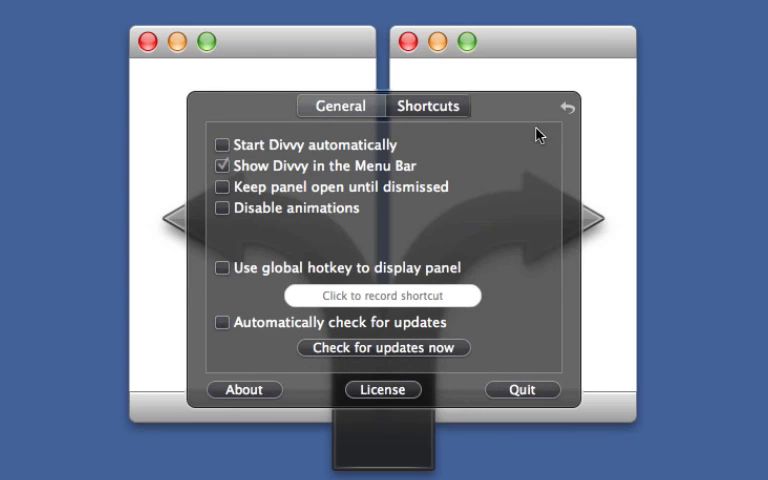
# Enable 'Use global hotkey to display panel' and start recording its shortcut
pyautogui.click(222, 267)
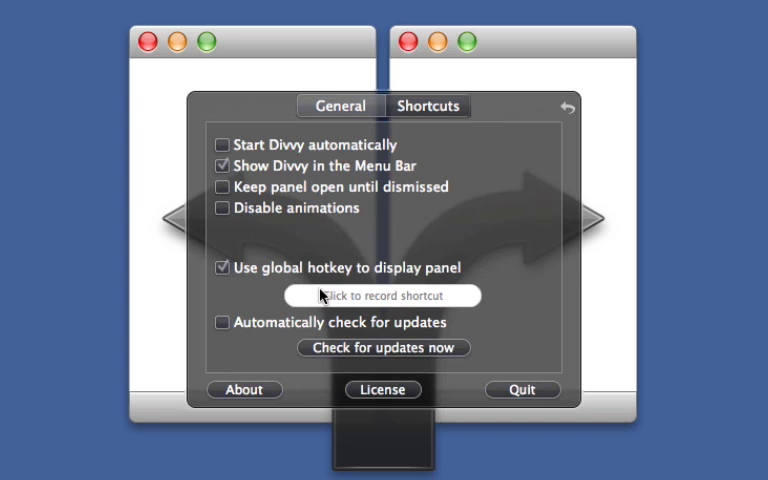
pyautogui.click(383, 295)
pyautogui.write('66% Left')
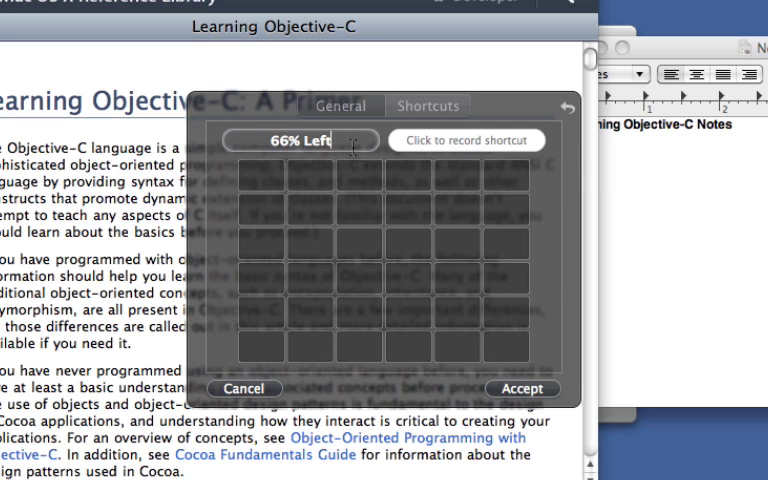
# Record key 1 as the shortcut for the '66% Left' layout
pyautogui.click(466, 139)
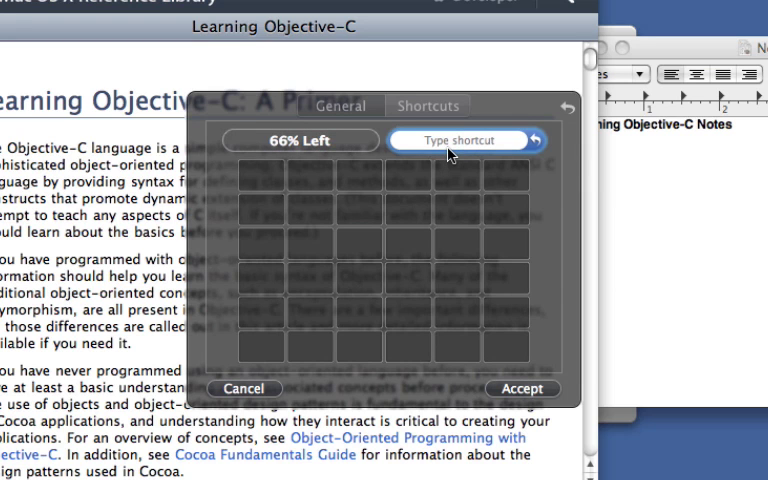
pyautogui.write('1')
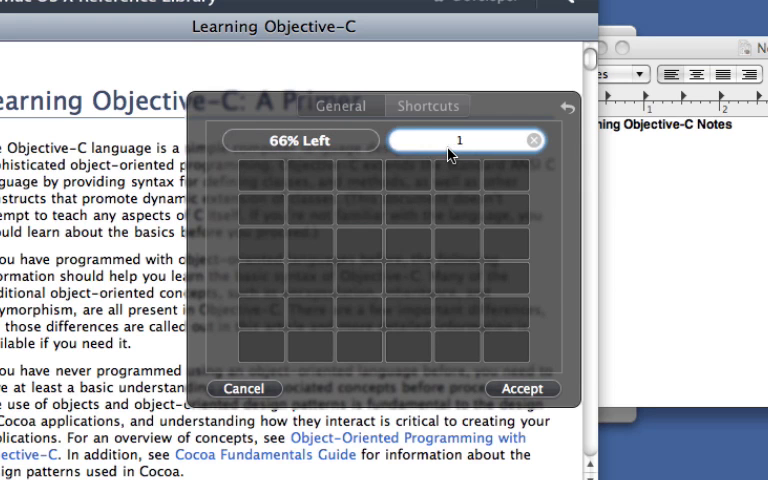